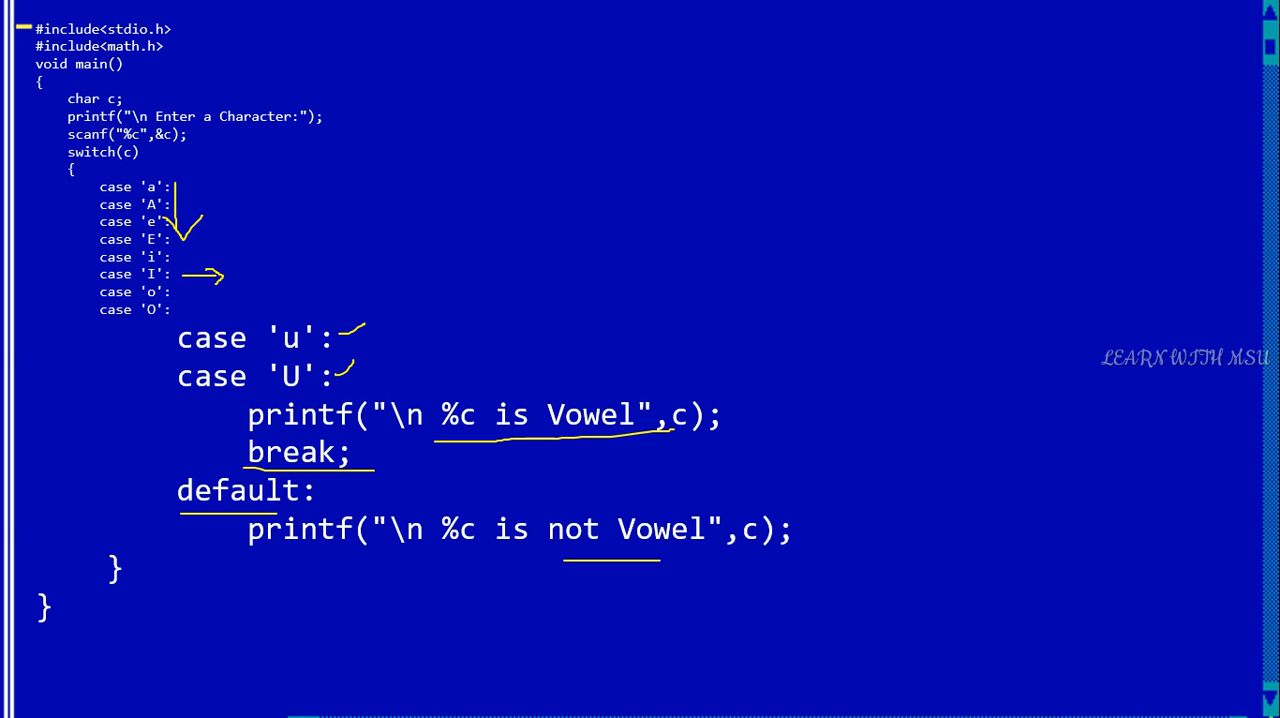
- Draw an arrow beside the u/U cases, then run the program to show 'A is Vowel'
drag(400, 285, 390, 360)
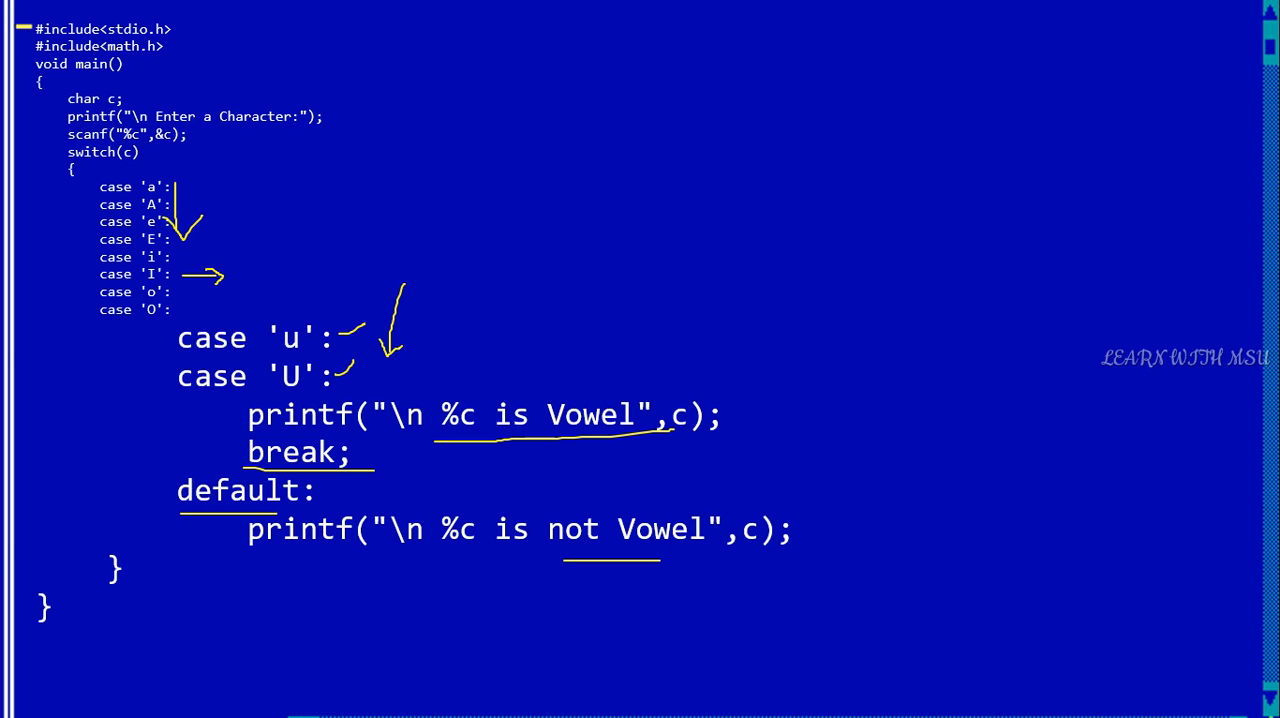
key(F9)
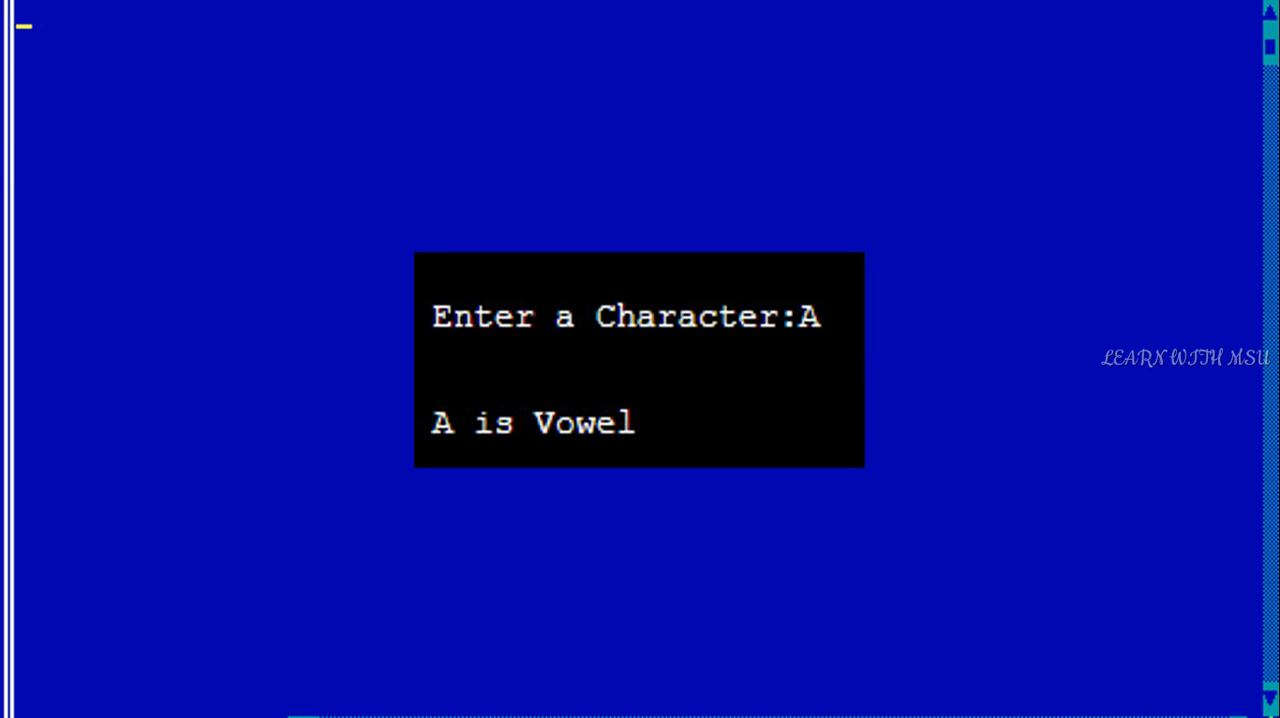